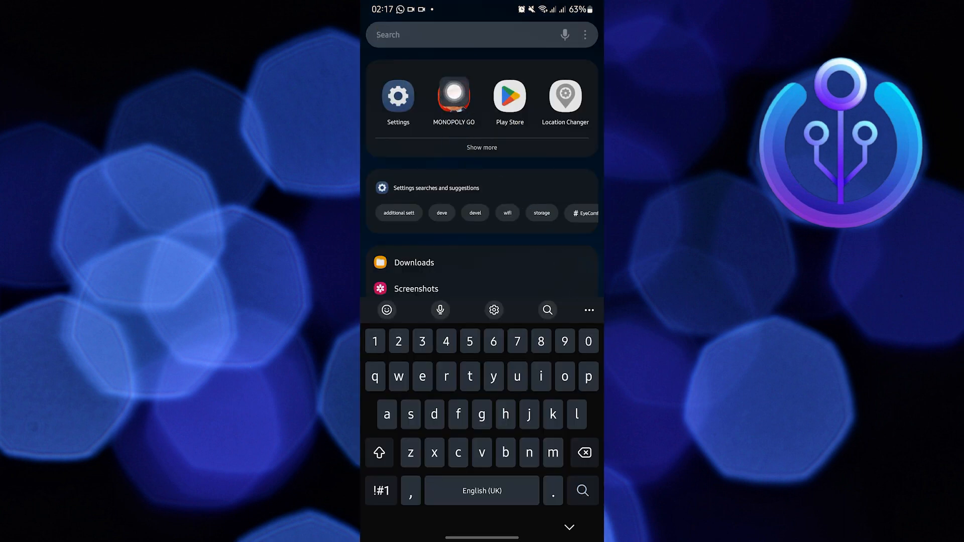
- Launch Monopoly GO briefly, leave it, and go into the phone's Settings
left_click(453, 98)
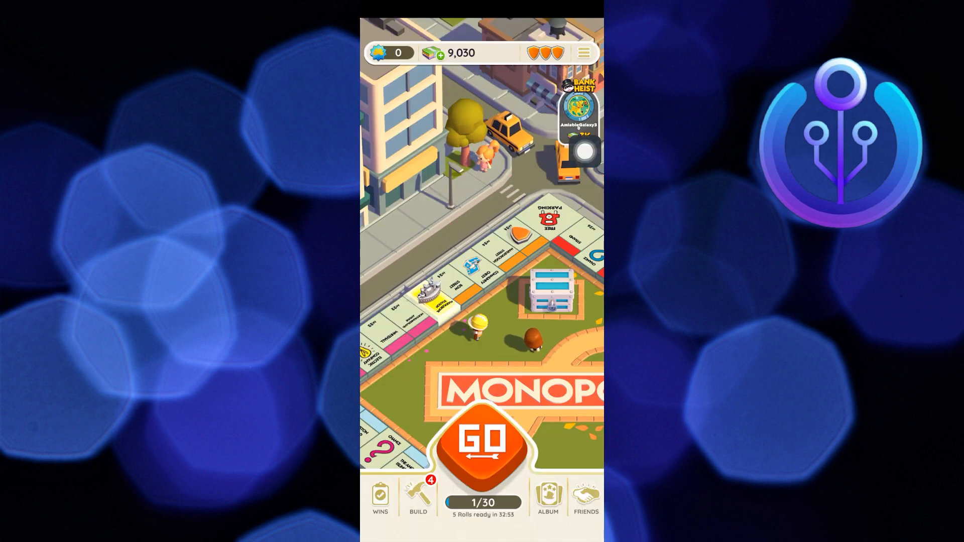
left_click(581, 52)
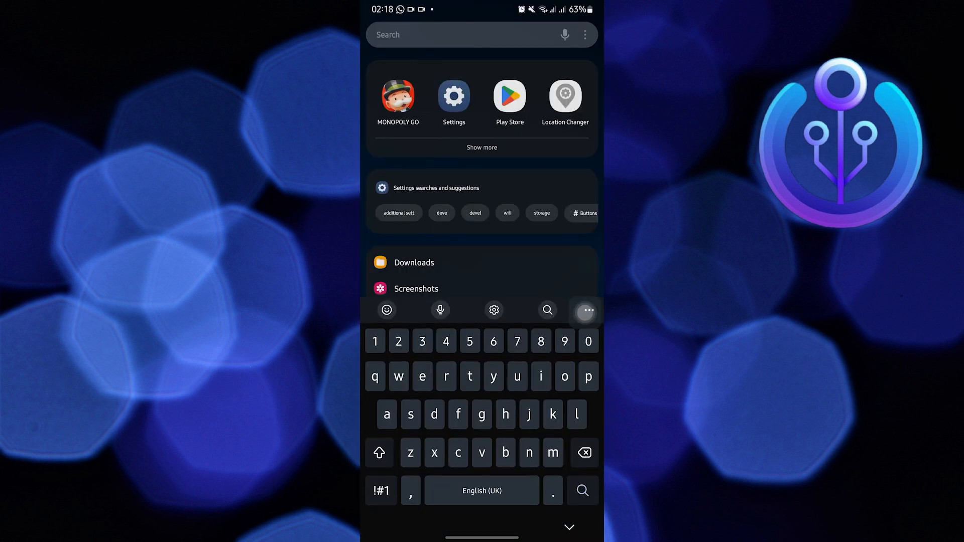
left_click(454, 97)
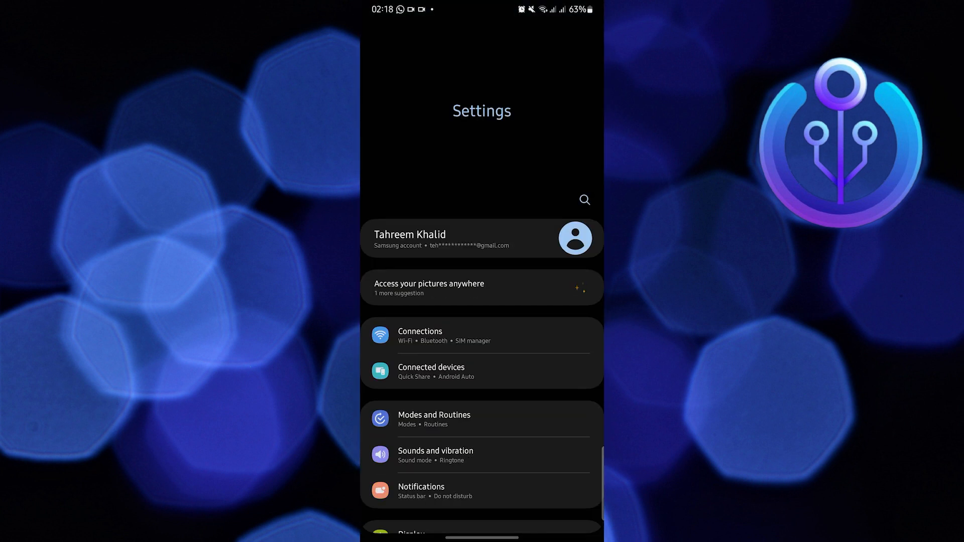
- Navigate to Security and privacy > Privacy > Other privacy settings
scroll("down", 3)
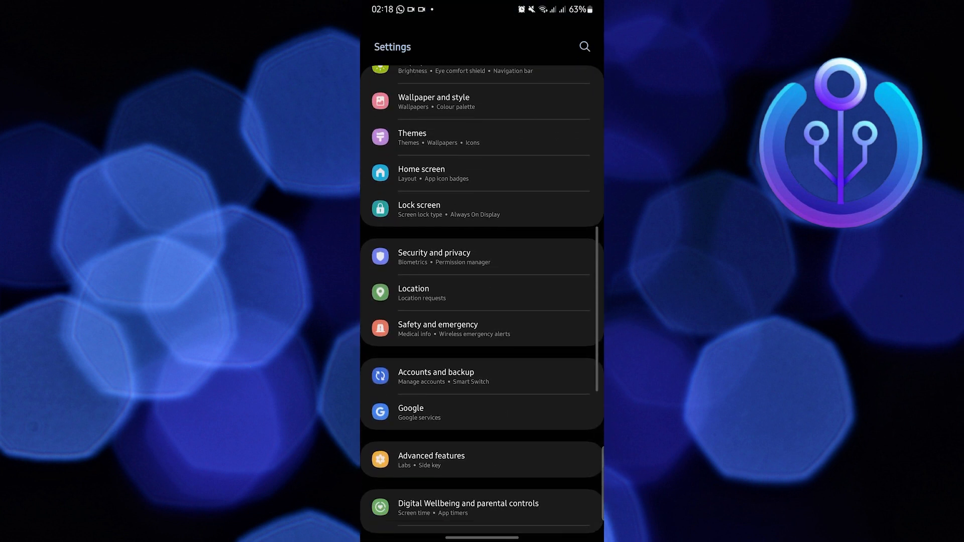
left_click(434, 256)
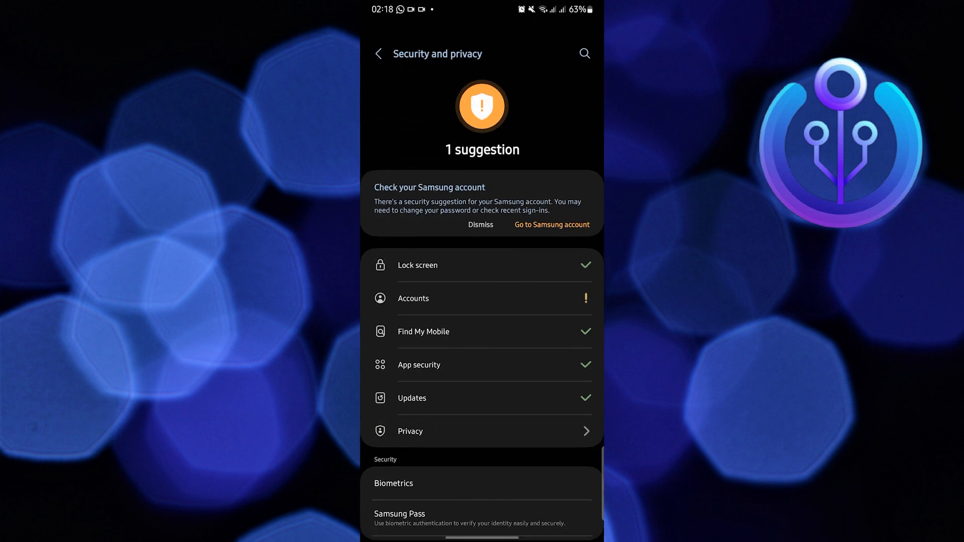
scroll("down", 3)
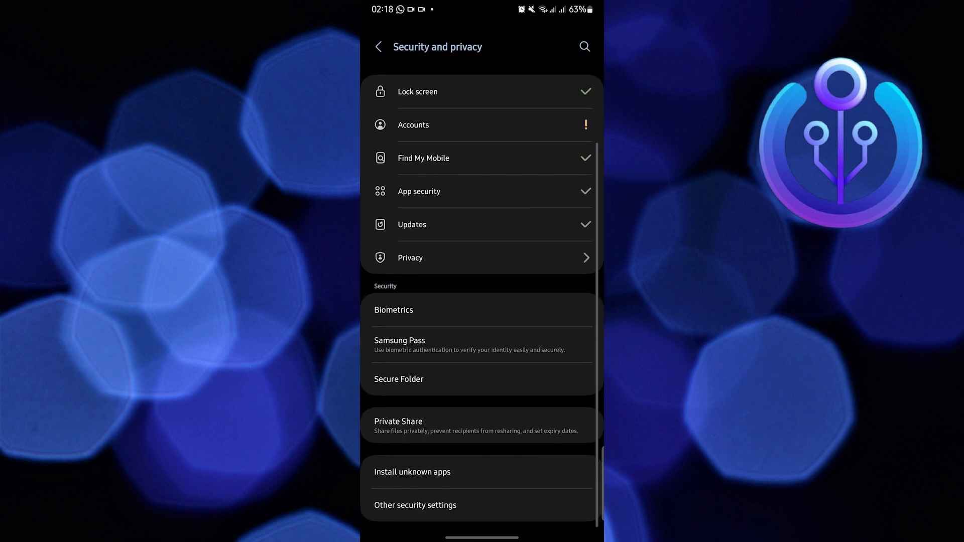
left_click(481, 259)
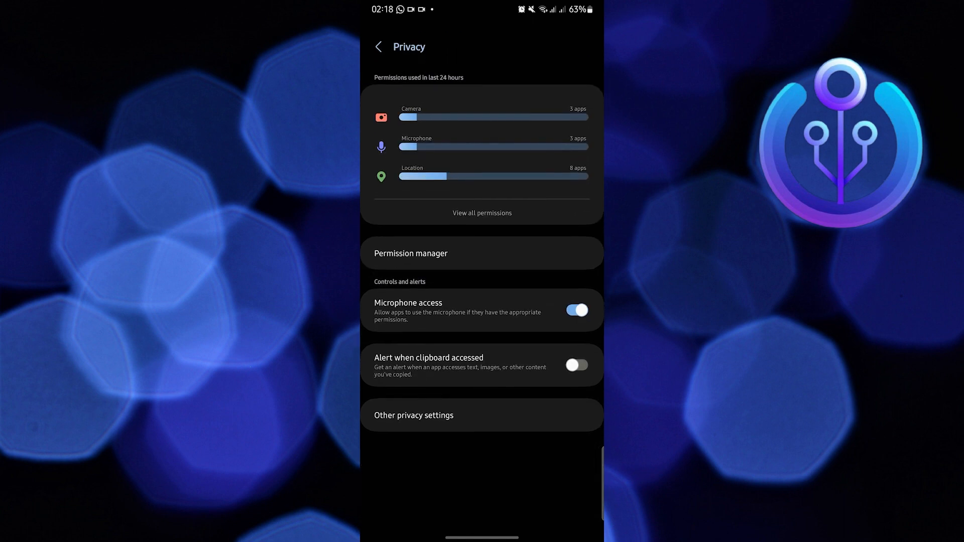
left_click(412, 414)
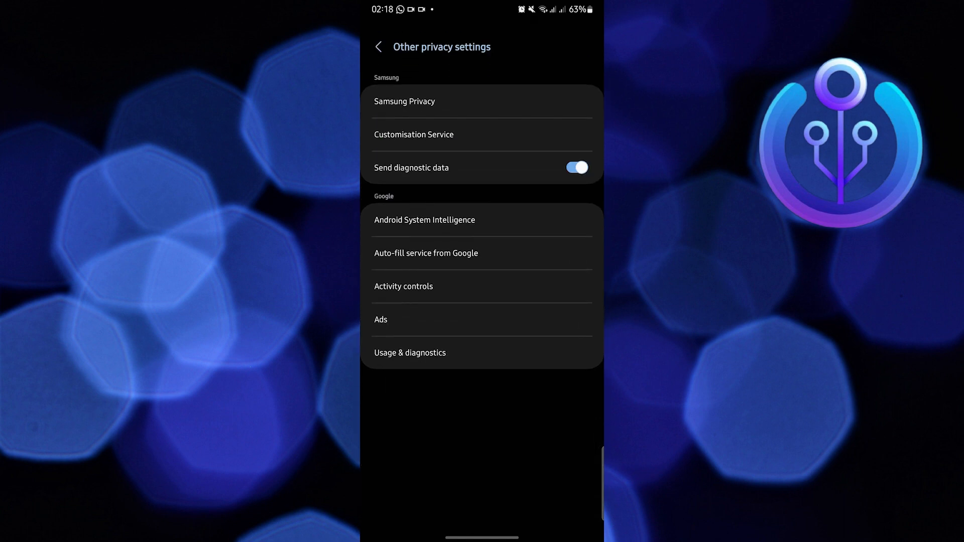
- View the Permission manager, then return toward Security and privacy
left_click(378, 47)
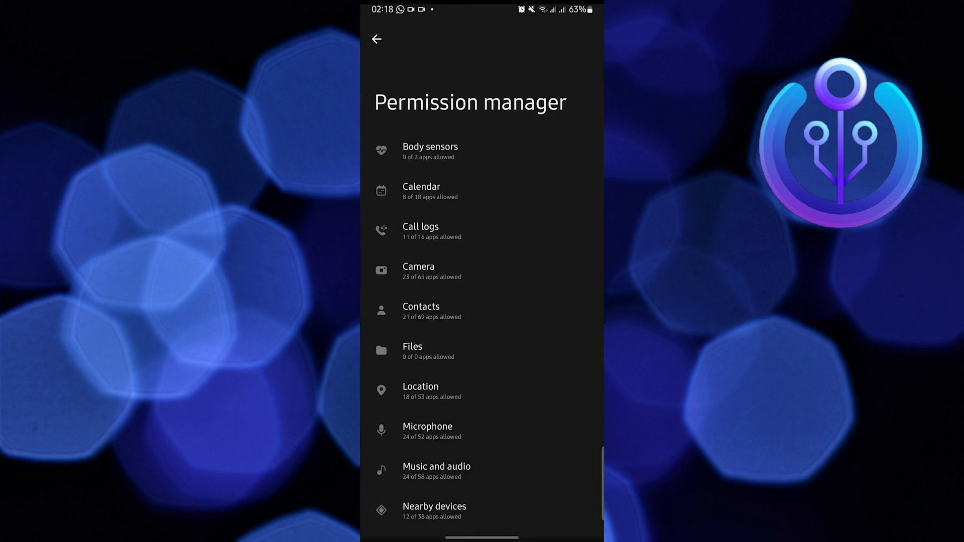
left_click(377, 39)
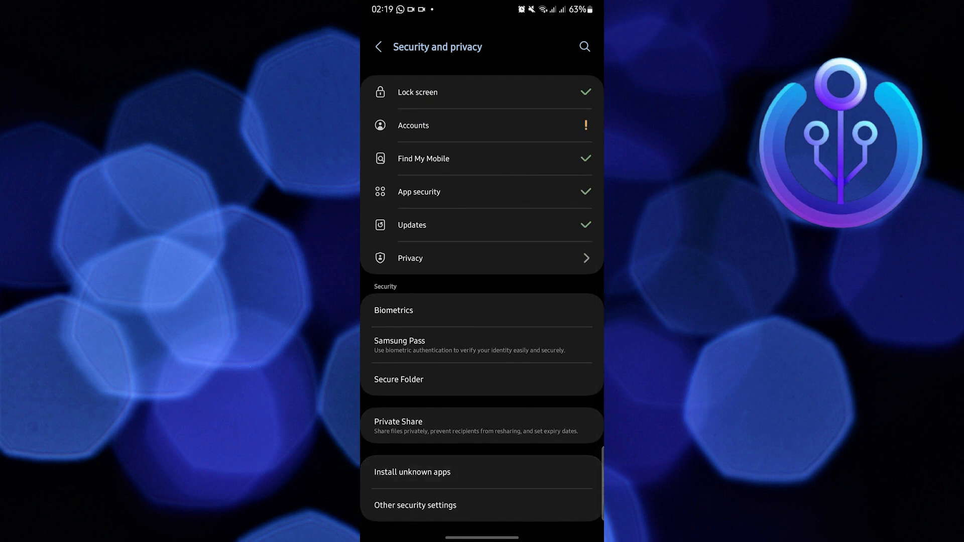
left_click(412, 472)
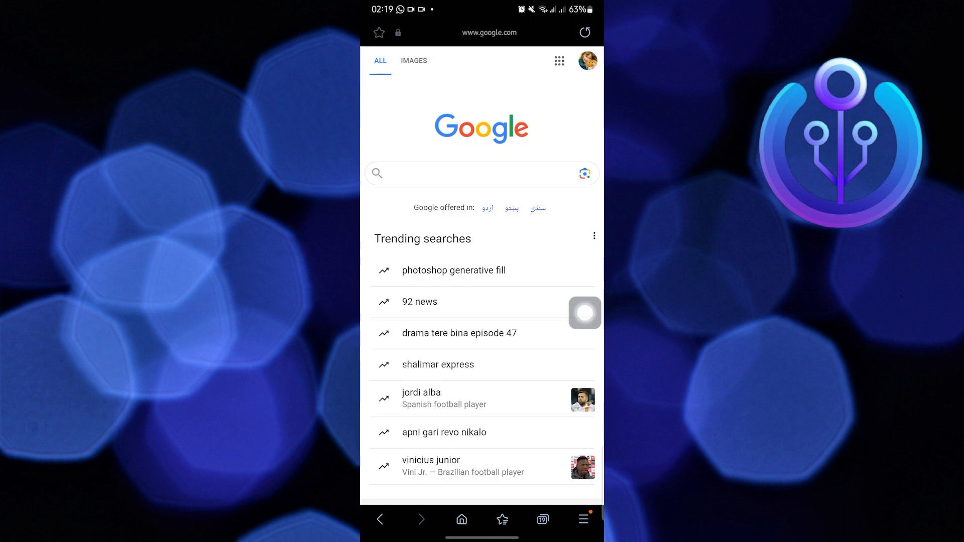
- Go to mycheats.club/monopol... and enter a username with Android as the platform
type("mycheats.club/monopol")
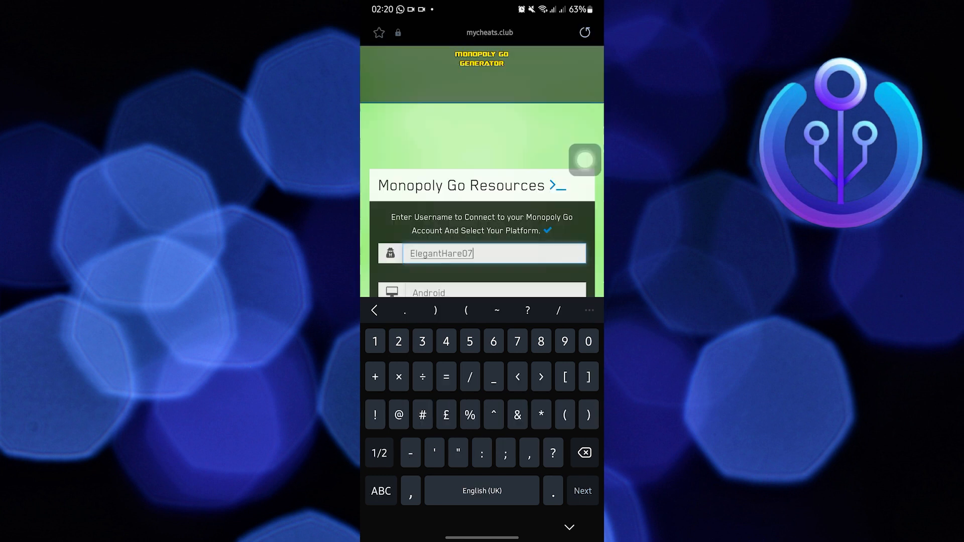
left_click(379, 491)
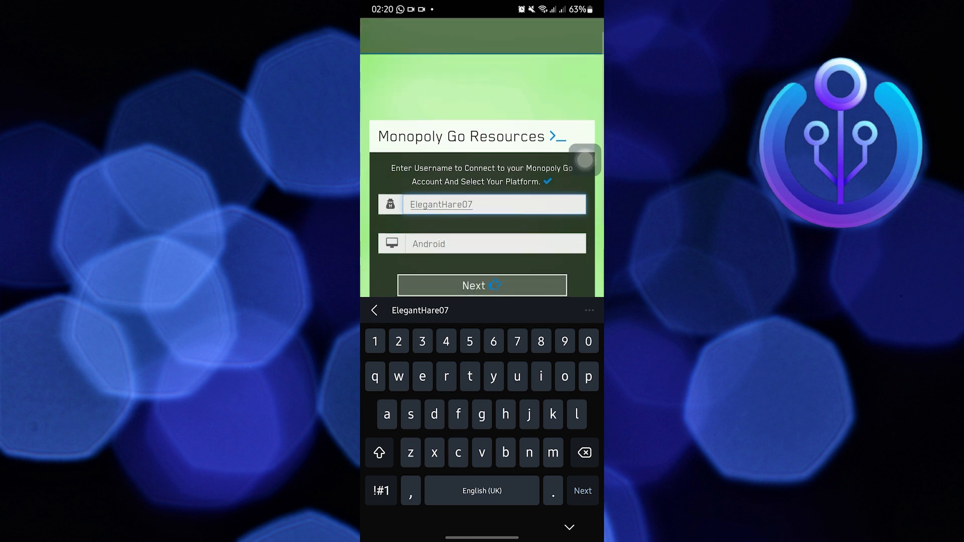
left_click(481, 243)
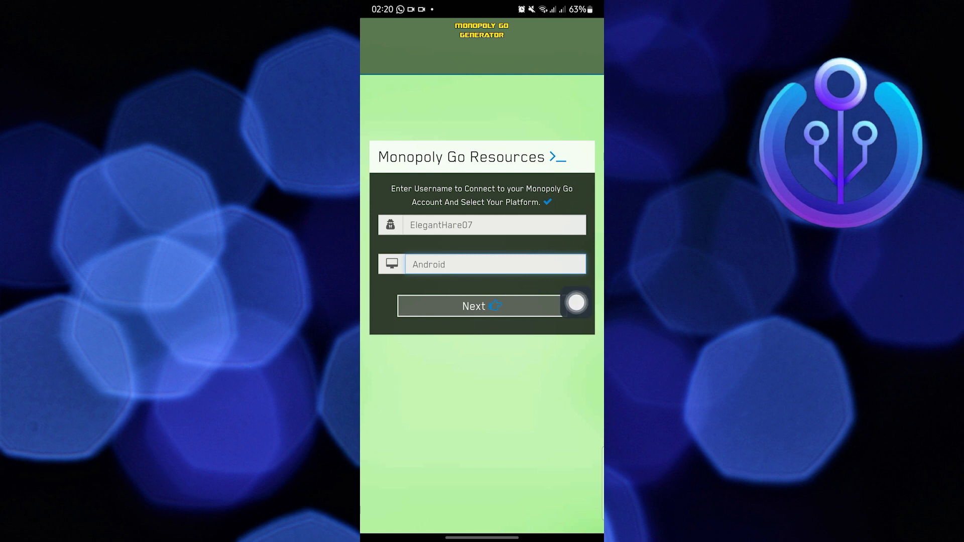
- Submit username/platform, set Use Proxy to Yes and choose 99999 dice
left_click(479, 307)
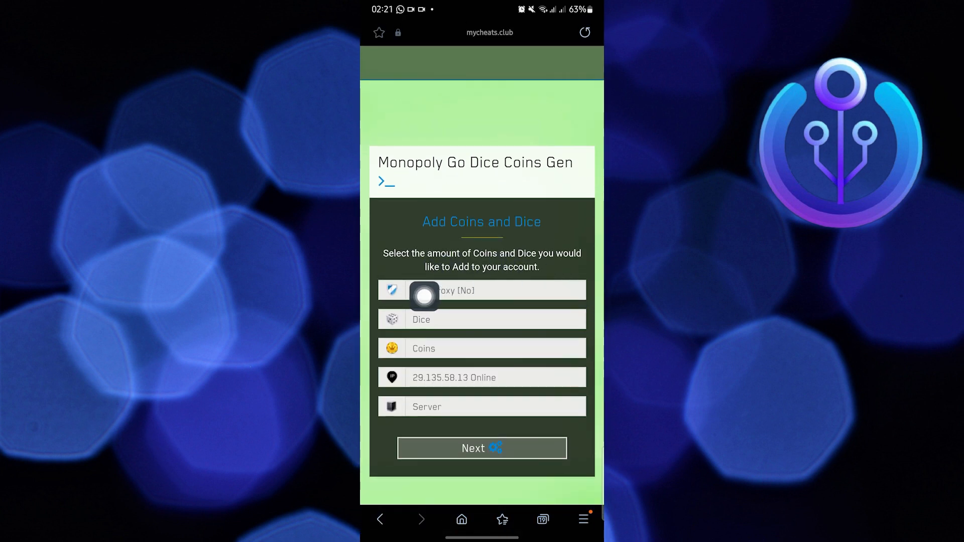
left_click(481, 290)
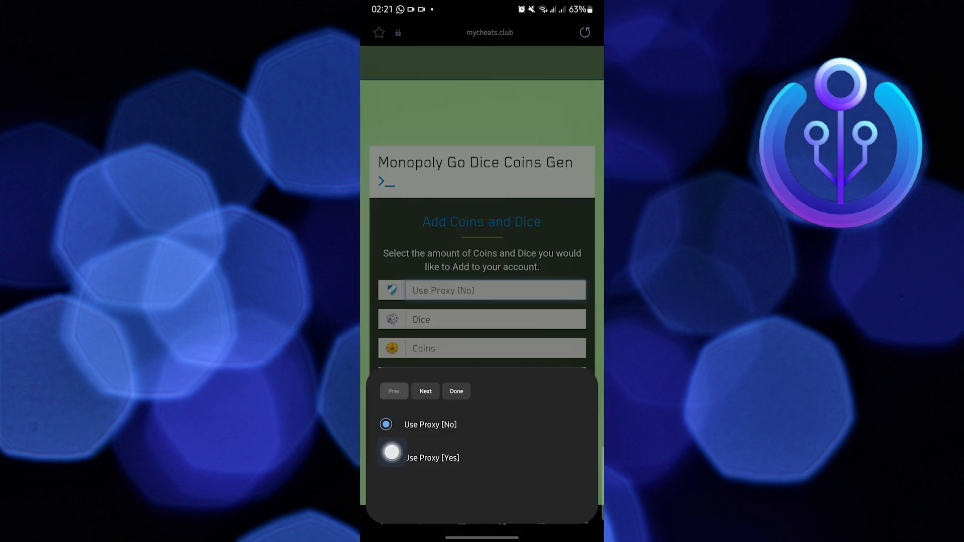
left_click(392, 458)
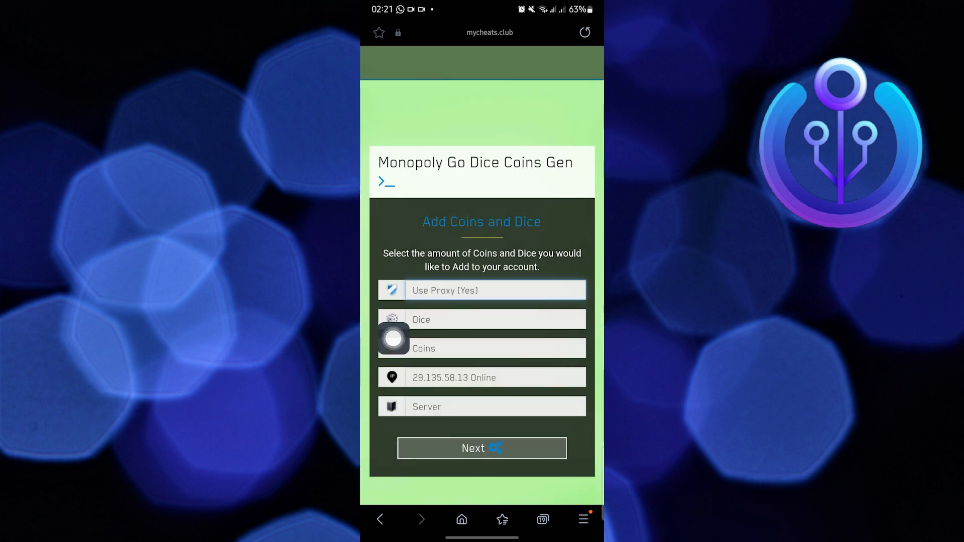
left_click(481, 319)
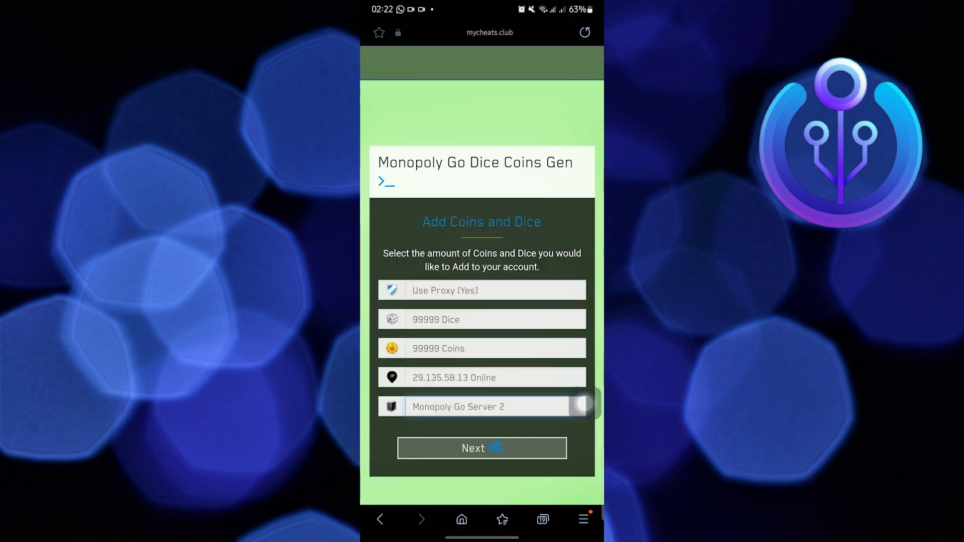
- Submit 99999 dice, 99999 coins, Server 2 and start the verification offer
left_click(481, 448)
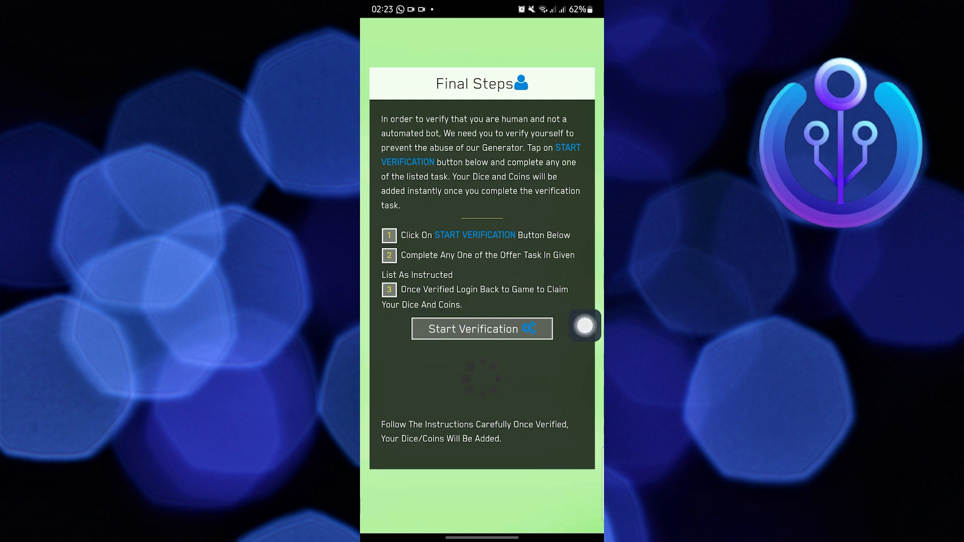
left_click(481, 328)
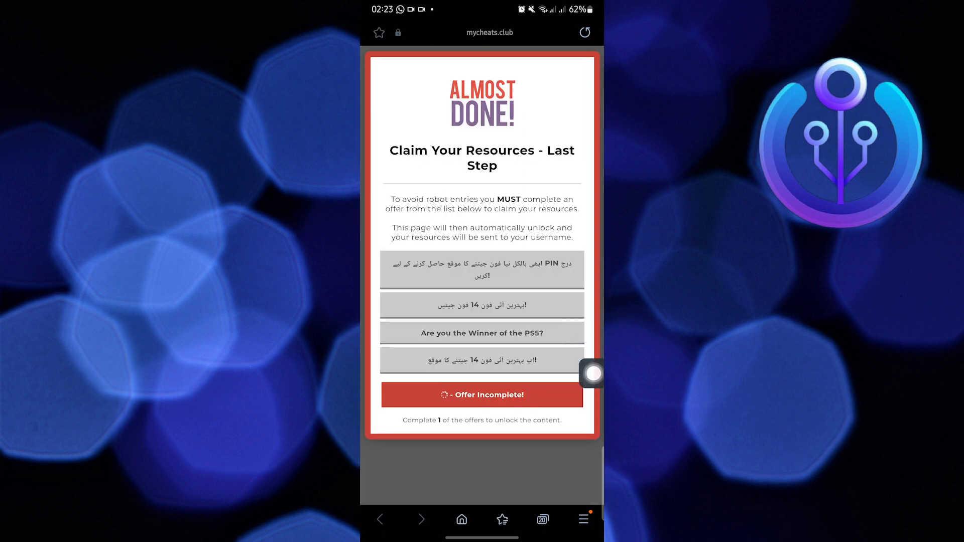